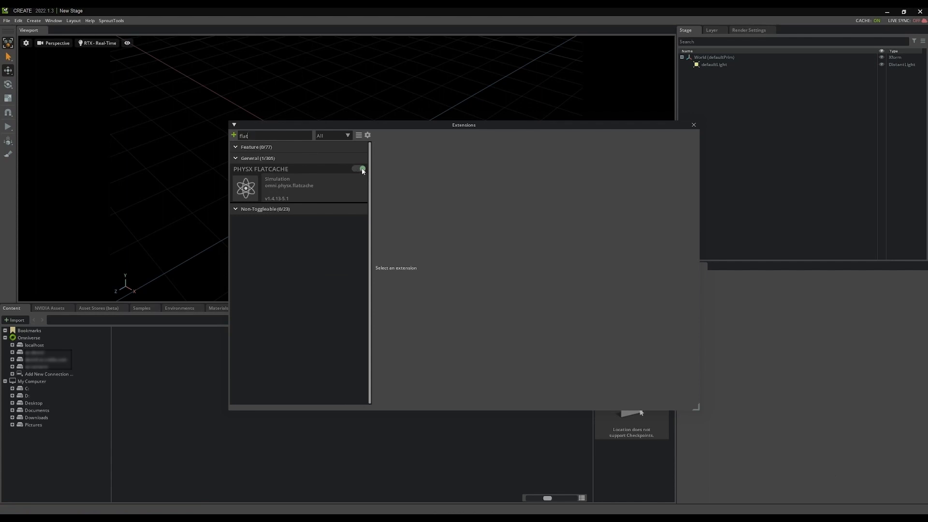
- Turn on the PhysX Flatcache extension, check its details, and close Extensions
left_click(359, 169)
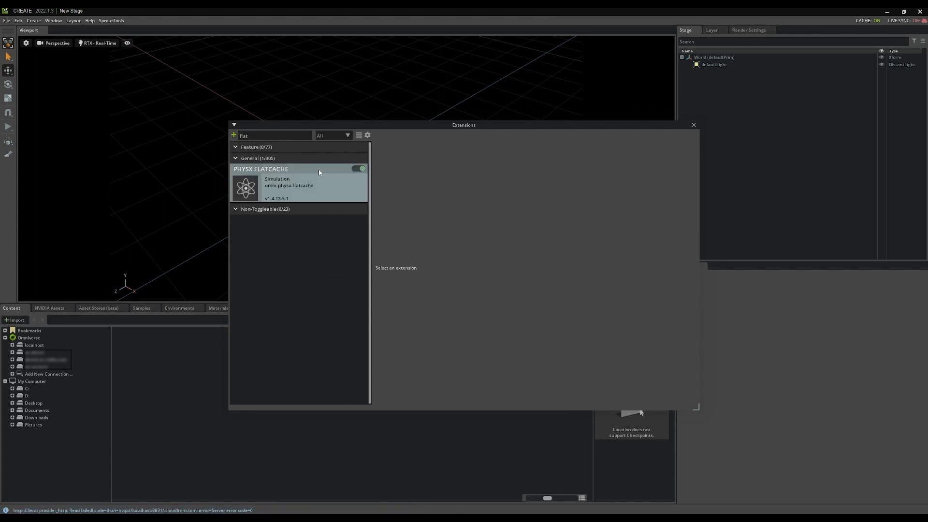
left_click(290, 185)
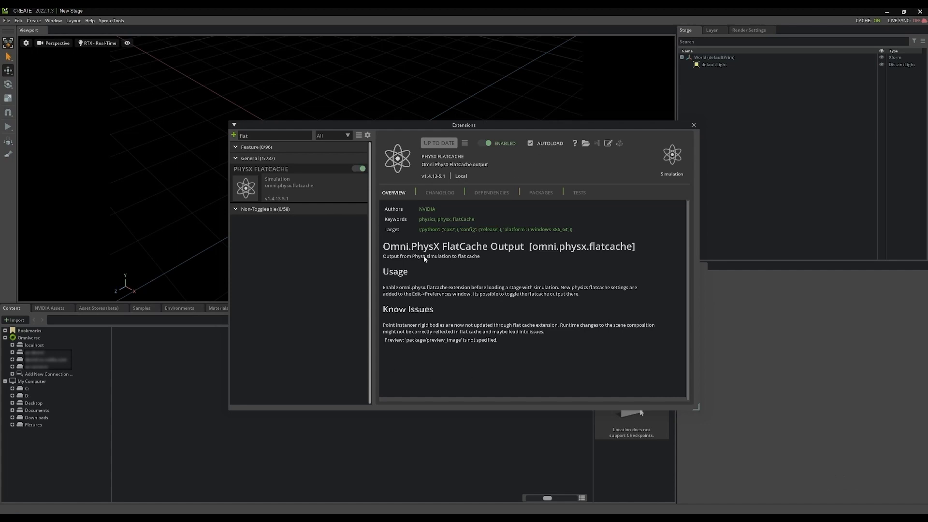
mouse_move(285, 173)
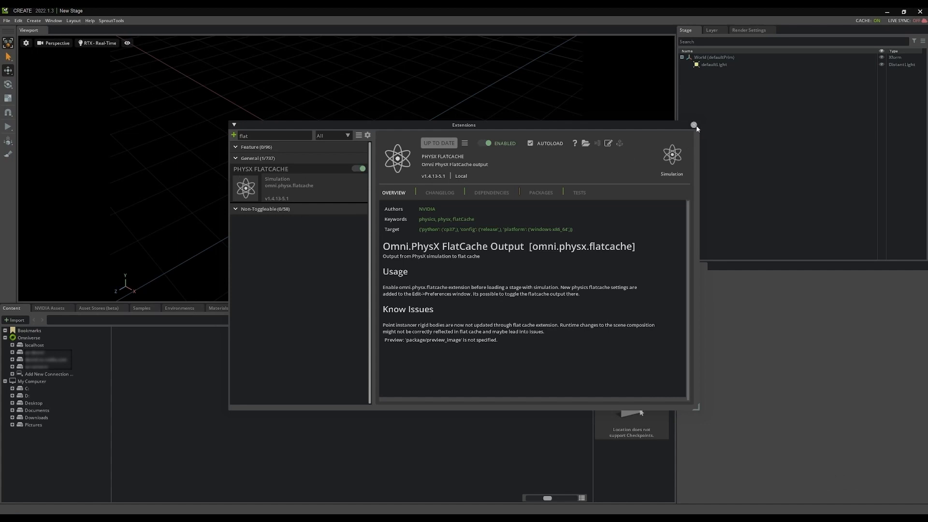
left_click(696, 124)
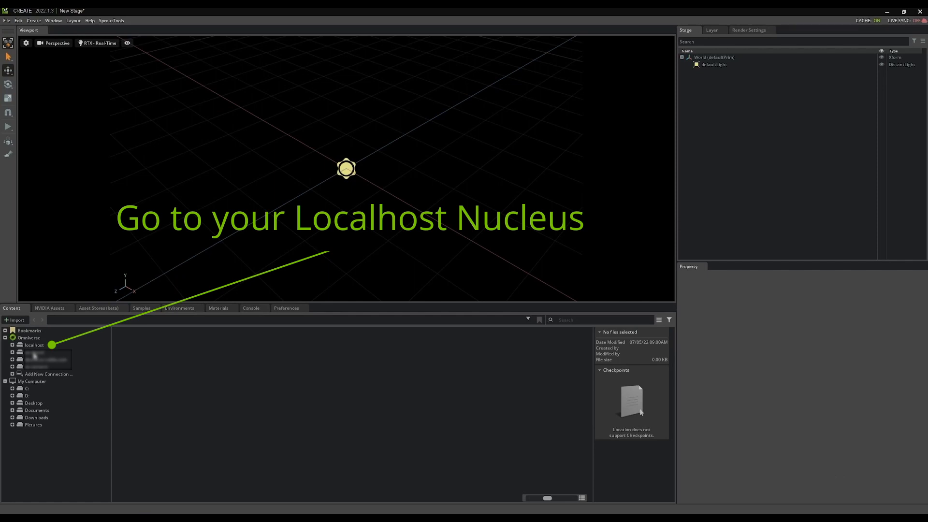
- Browse localhost to NVIDIA > Demos > WarehousePhysics > Worlds and open World_Demopack.usd
left_click(48, 353)
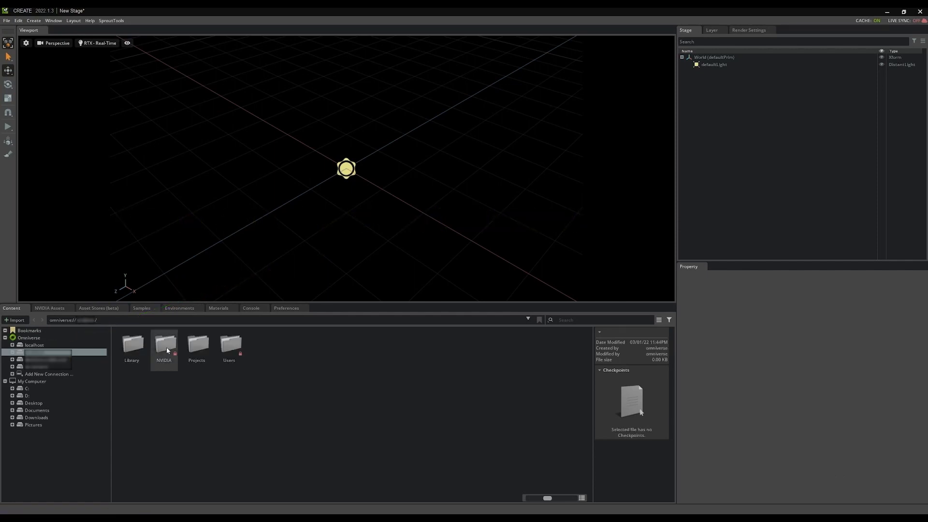
double_click(164, 346)
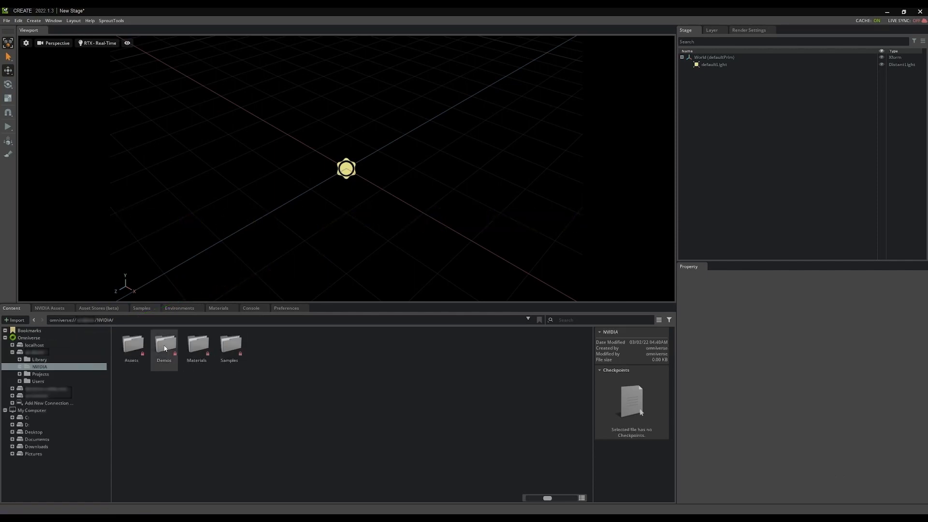
double_click(164, 344)
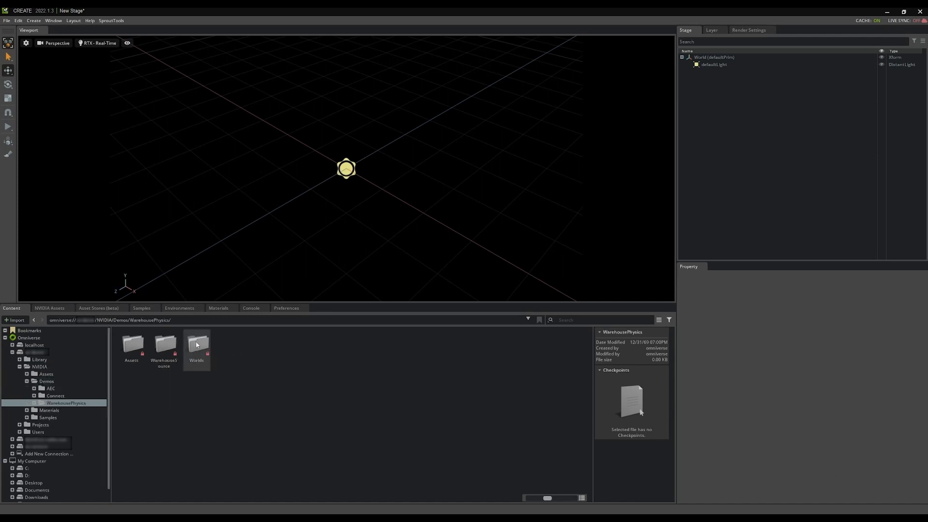
double_click(196, 343)
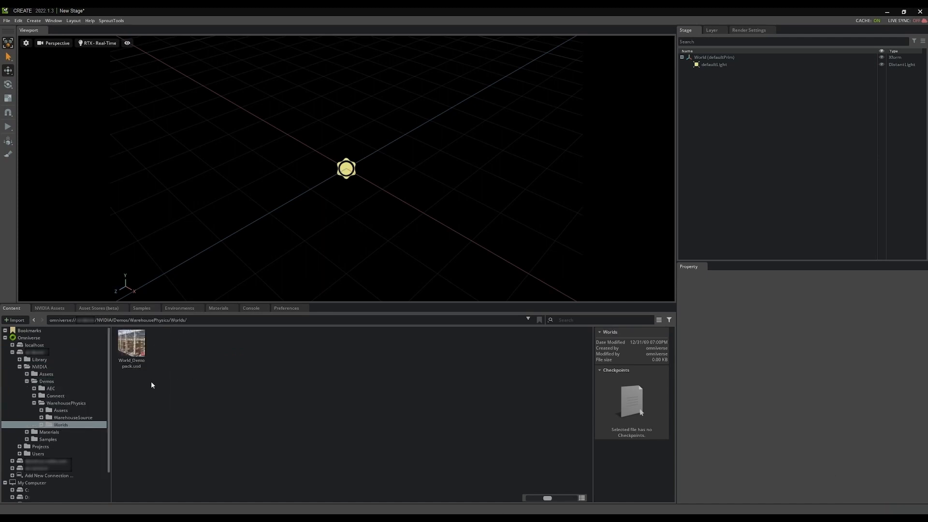
double_click(131, 343)
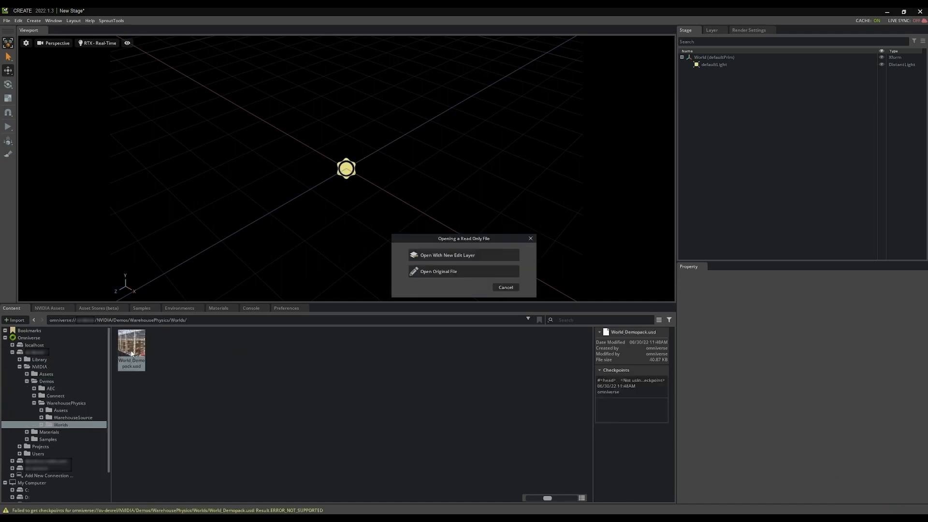
- Open the original World_Demopack file read-only and let the warehouse load
left_click(438, 271)
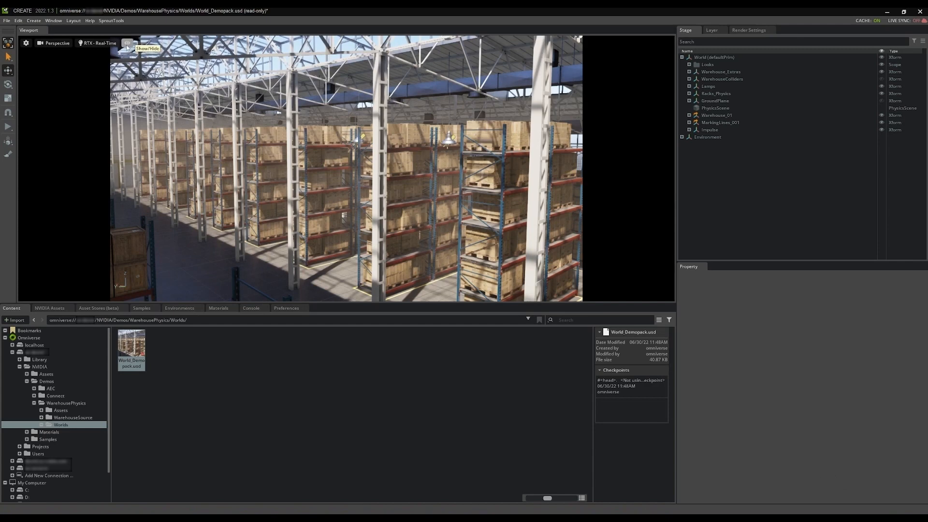
left_click(127, 43)
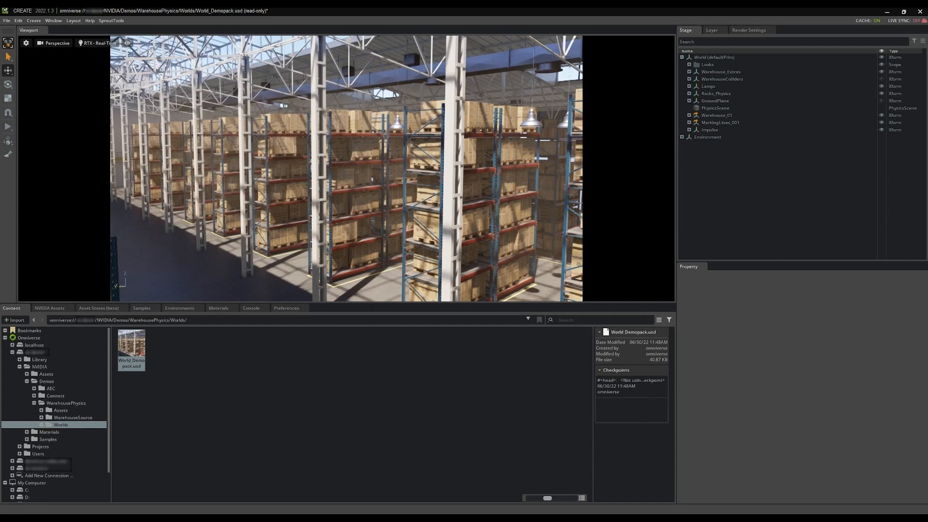
mouse_move(377, 306)
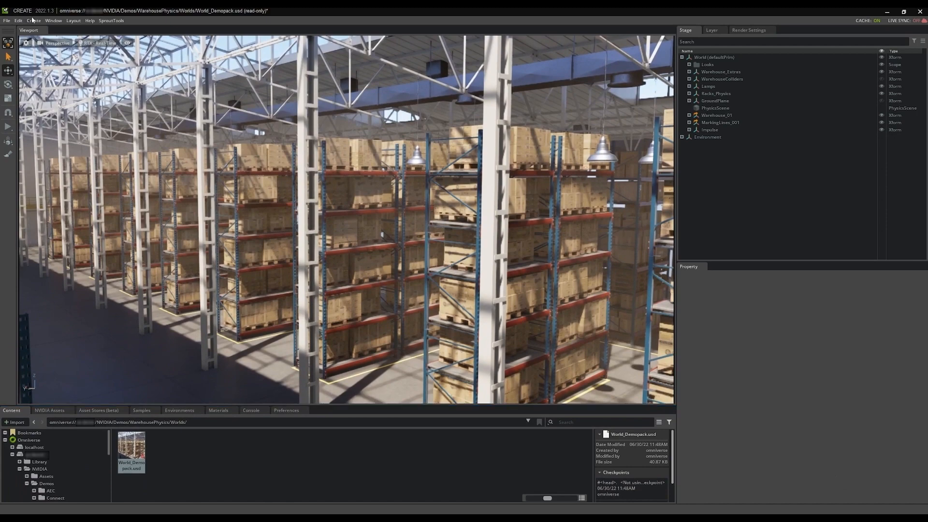
- Show the animation timeline and select a cardboard box on a rack
left_click(53, 20)
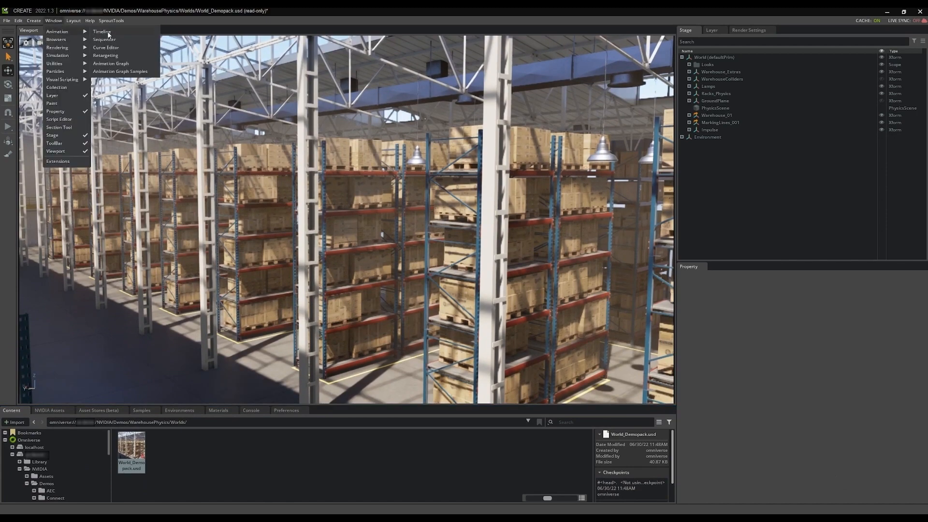
left_click(101, 31)
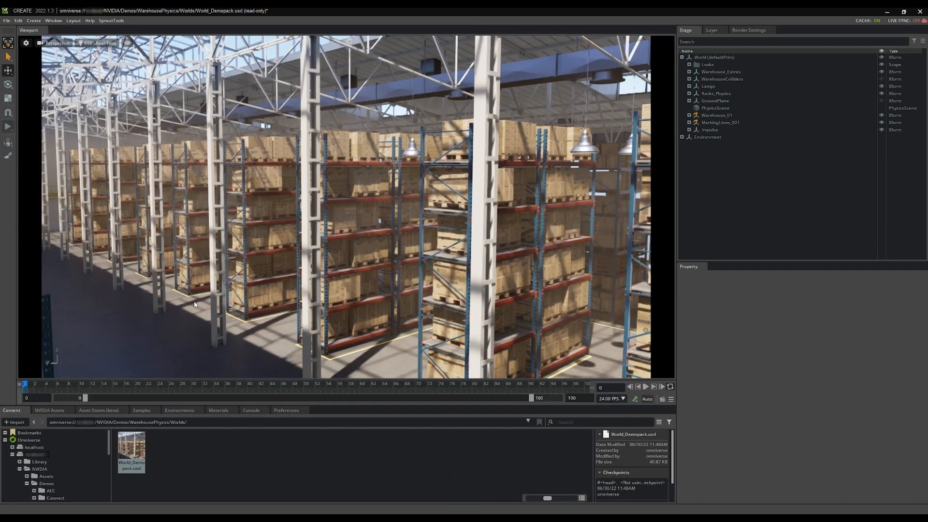
left_click(646, 387)
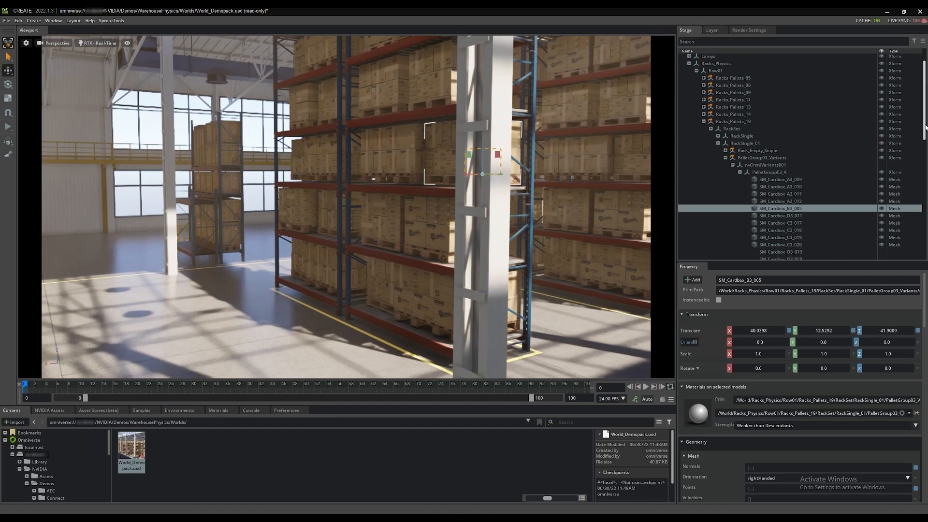
- Review the Impulse cube's −600 linear velocity and play the simulation
scroll("down", 3)
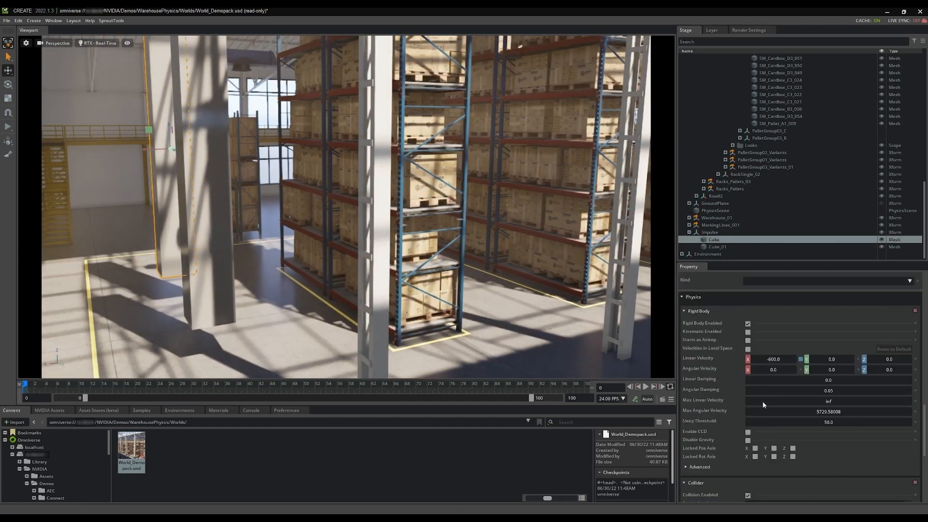
mouse_move(710, 358)
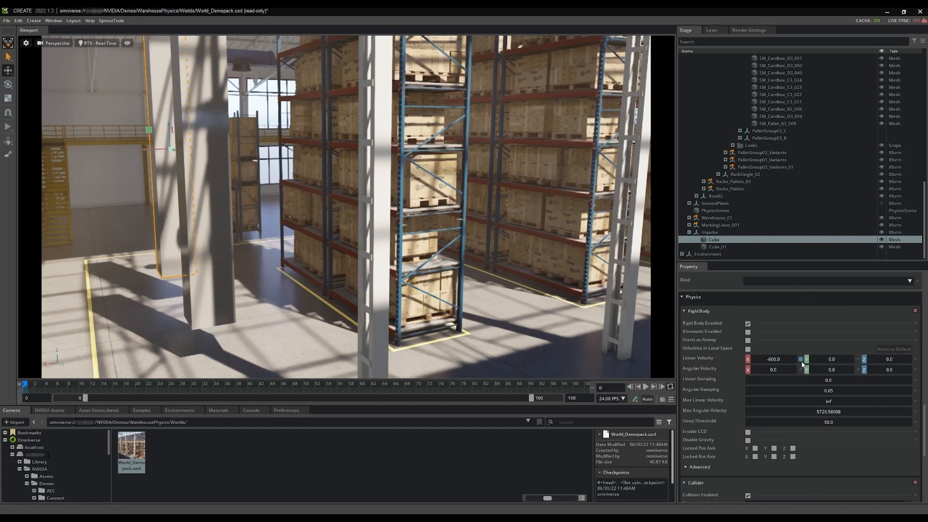
mouse_move(127, 423)
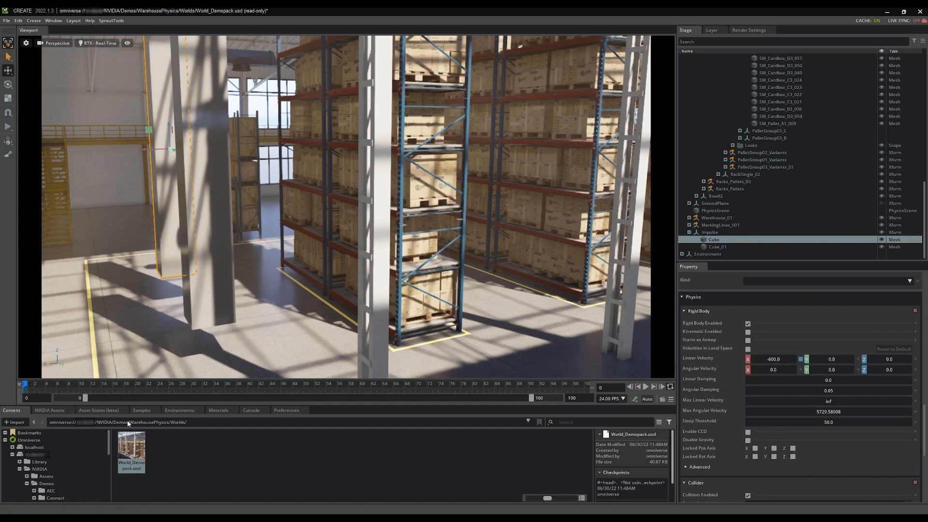
left_click(637, 386)
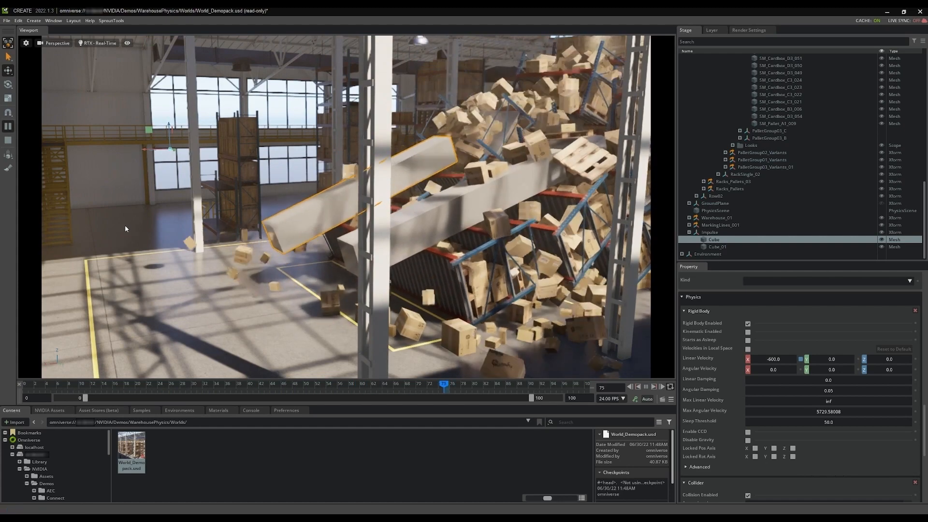
- Stop the simulation to reset the racks
left_click(638, 387)
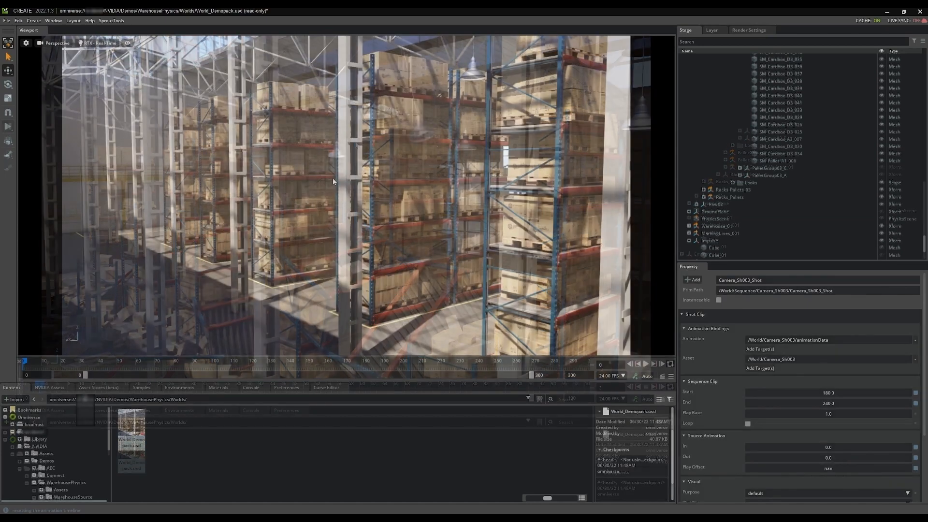
- View through shot cameras Camera_Sh003 and Camera_Sh002, then scrub to frame 59
left_click(55, 42)
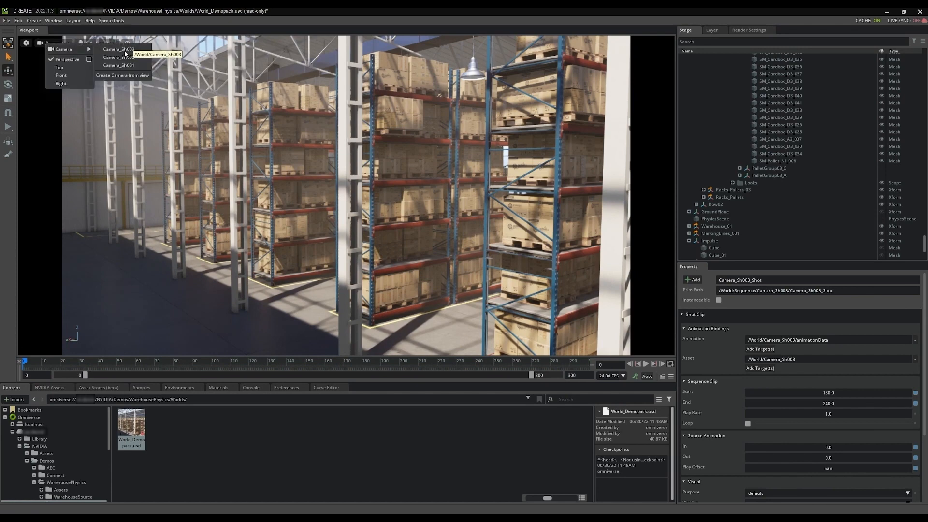
left_click(119, 66)
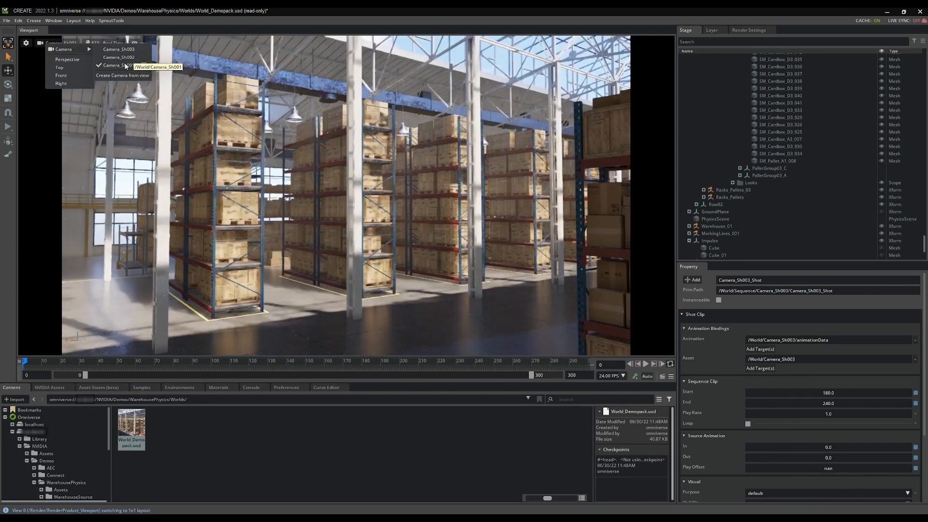
left_click(118, 57)
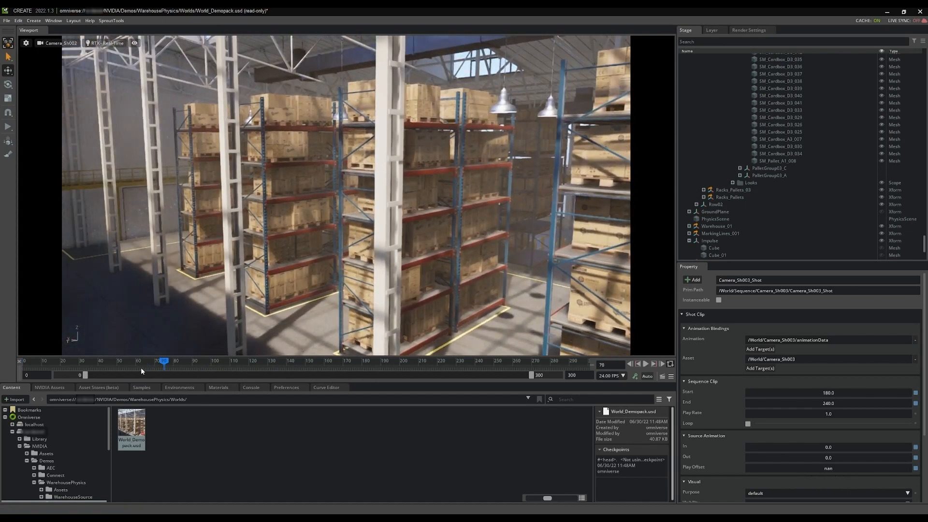
left_click(58, 43)
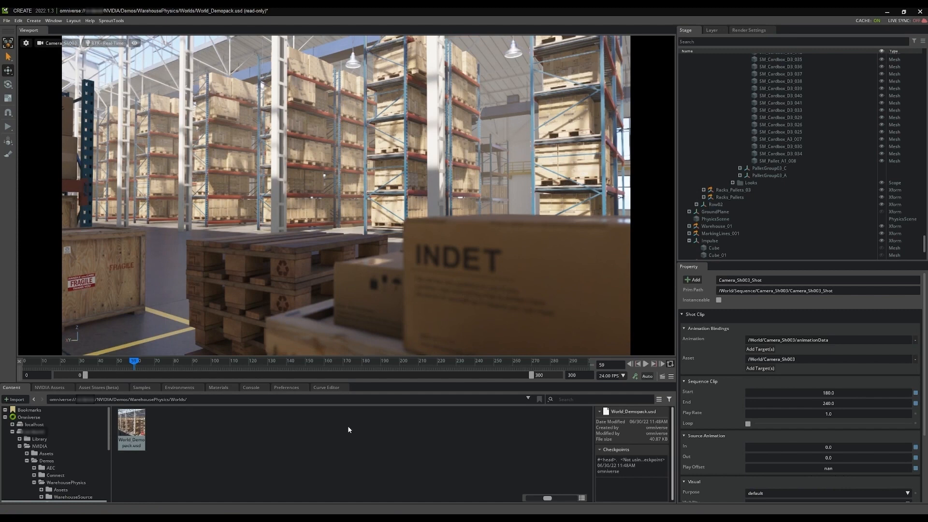
mouse_move(58, 20)
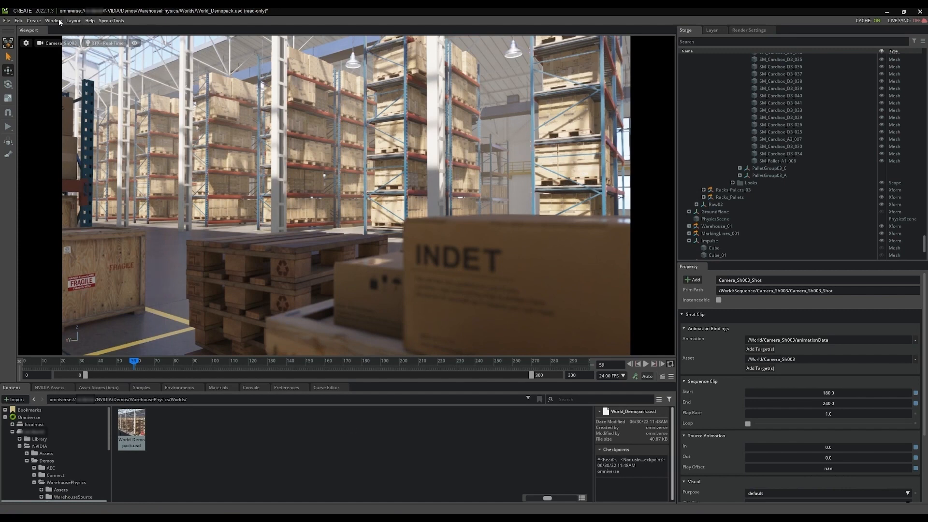
- Open the Sequencer and make the viewport follow its camera shots
left_click(52, 20)
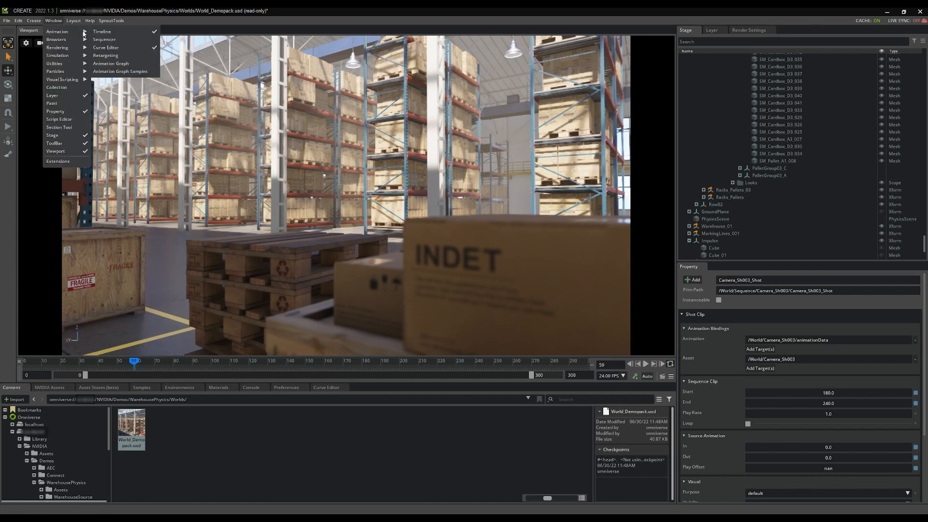
left_click(105, 40)
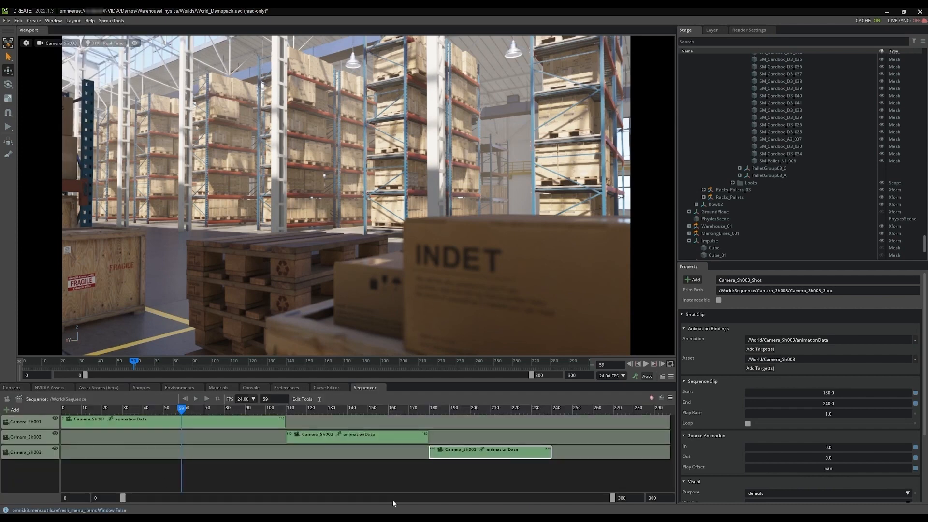
mouse_move(6, 402)
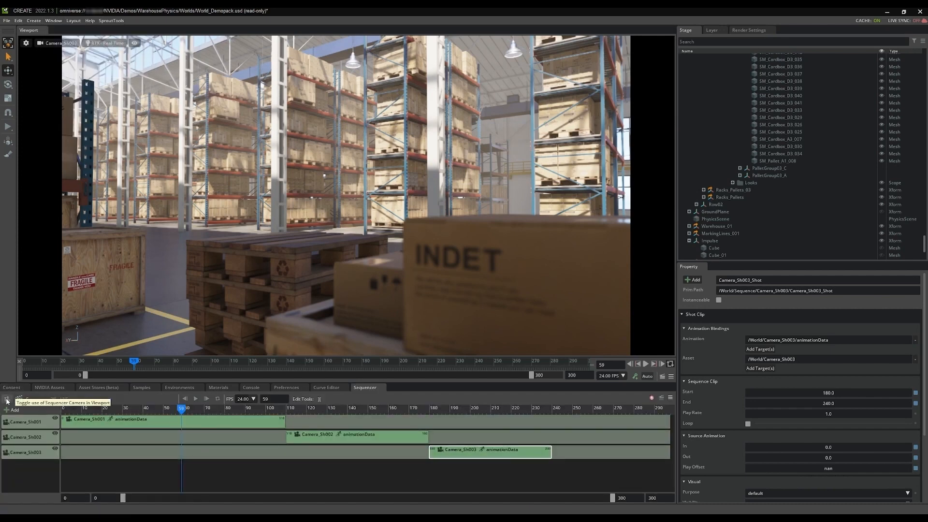
left_click(8, 402)
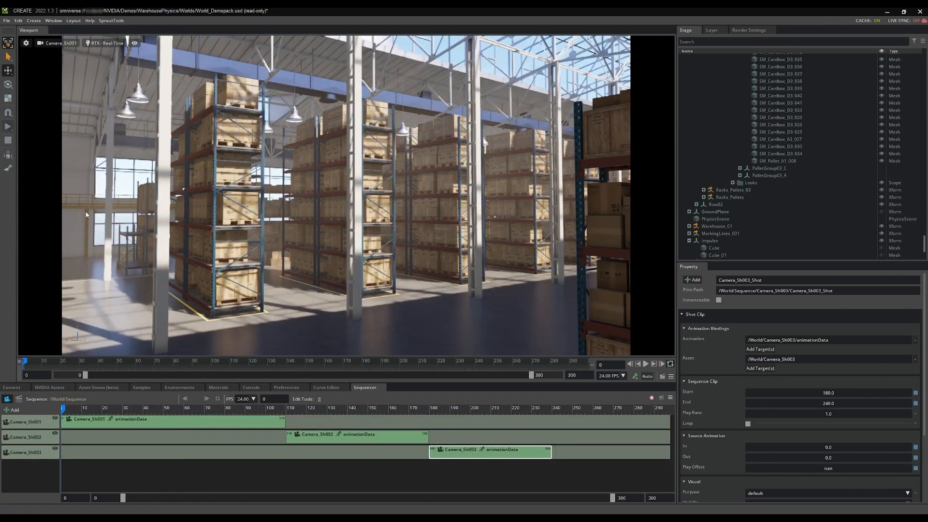